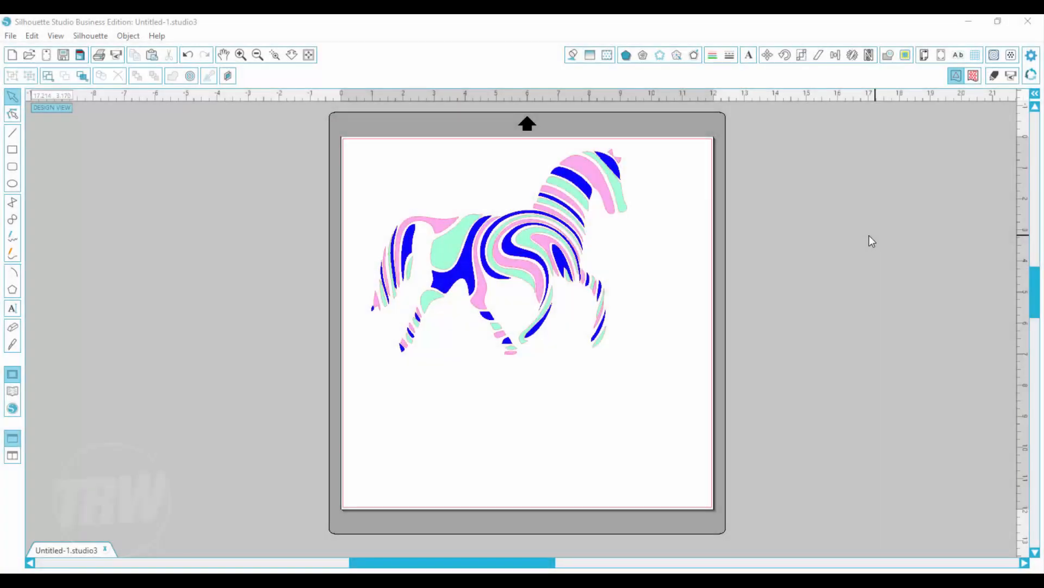
{"action": "mouse_move", "coordinate": [728, 258]}
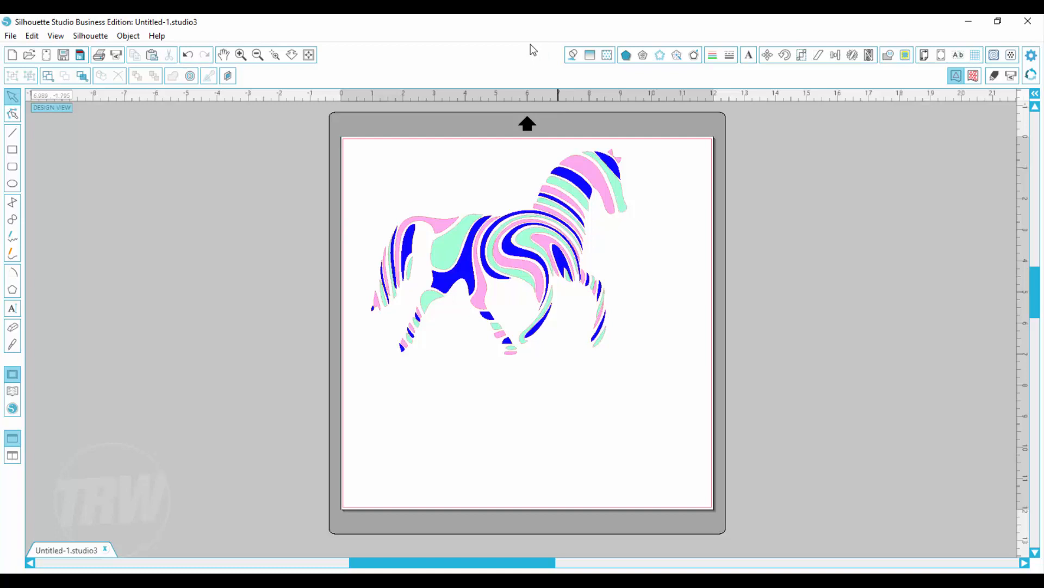
{"action": "mouse_move", "coordinate": [540, 47]}
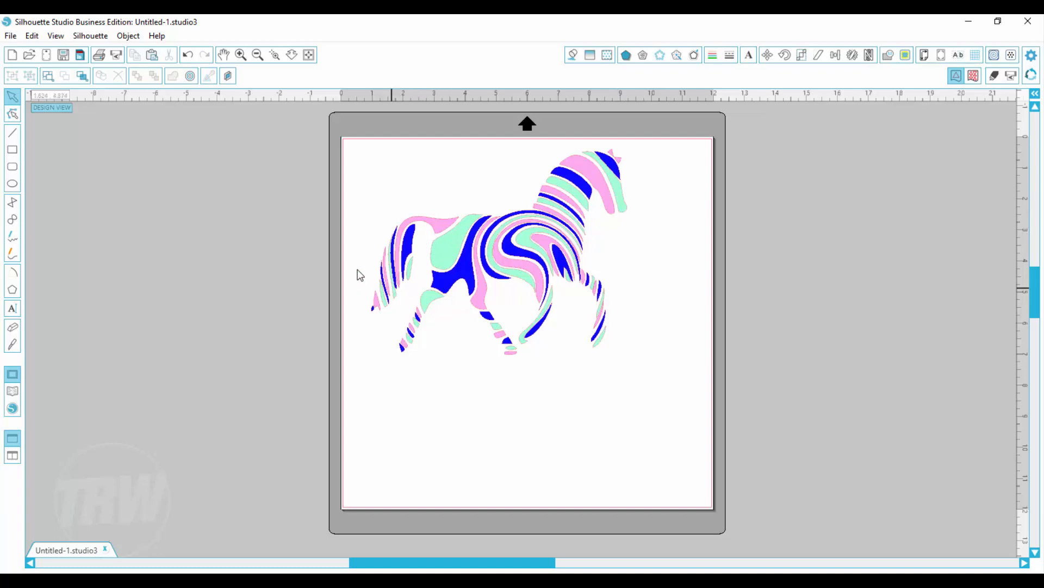
{"action": "mouse_move", "coordinate": [444, 336]}
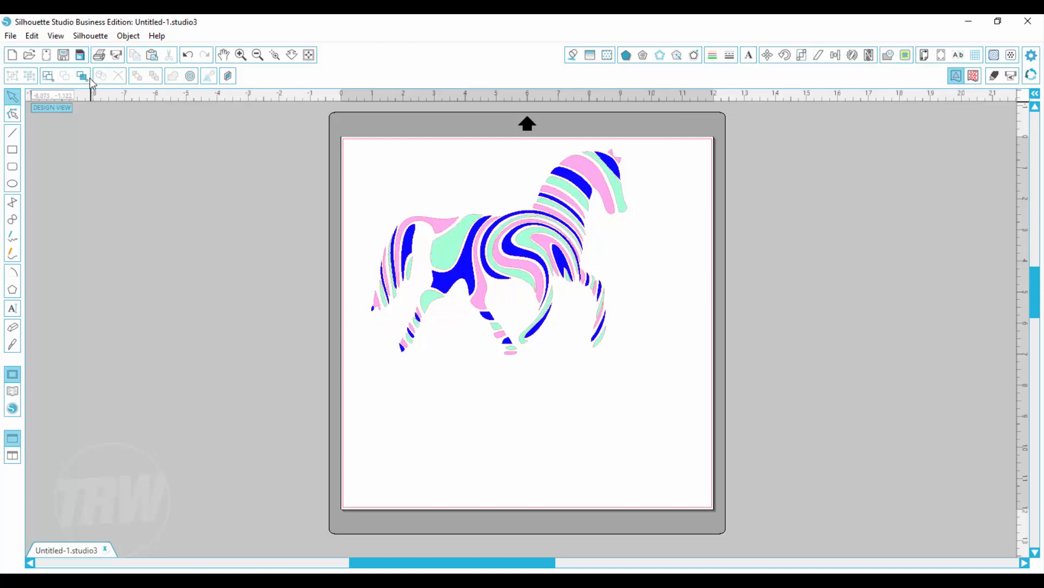
{"action": "mouse_move", "coordinate": [82, 79]}
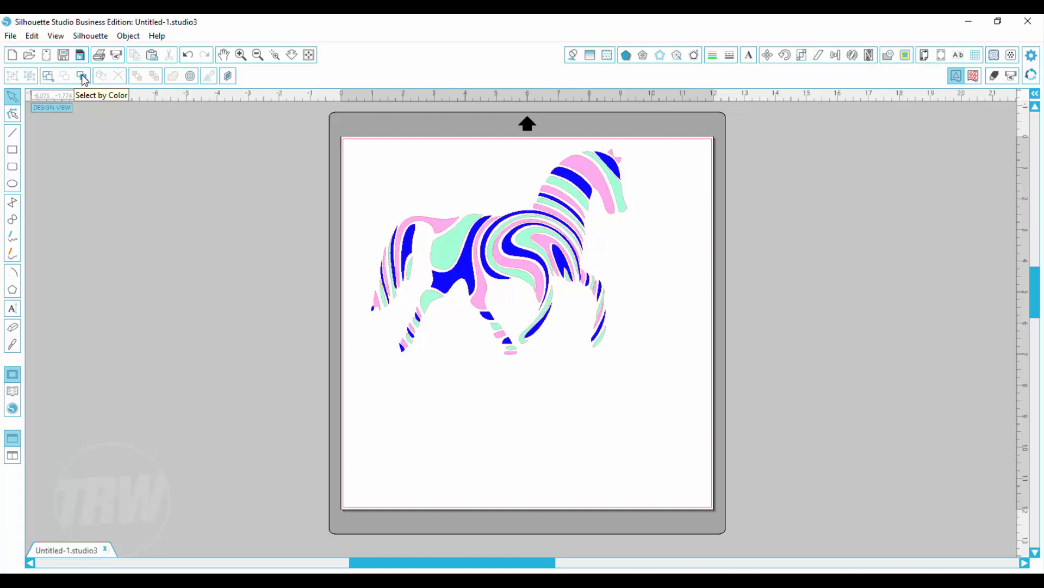
{"action": "mouse_move", "coordinate": [138, 254]}
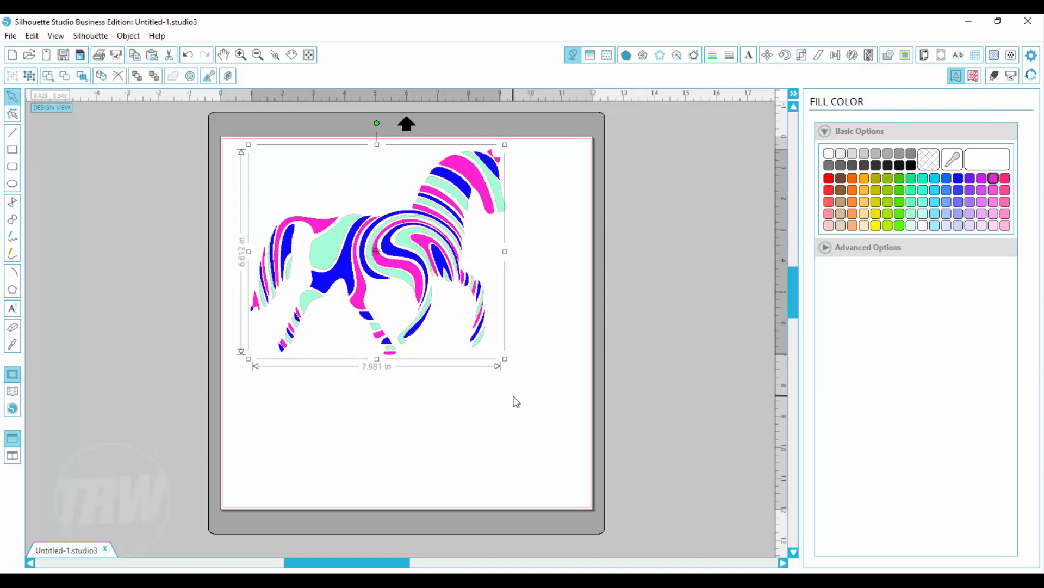
{"action": "mouse_move", "coordinate": [546, 407]}
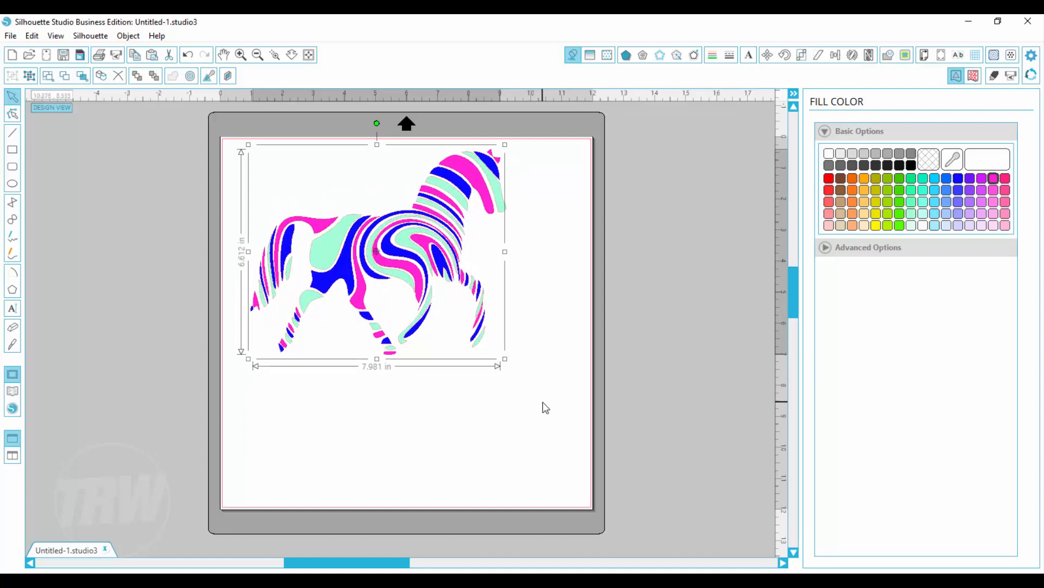
{"action": "mouse_move", "coordinate": [542, 391]}
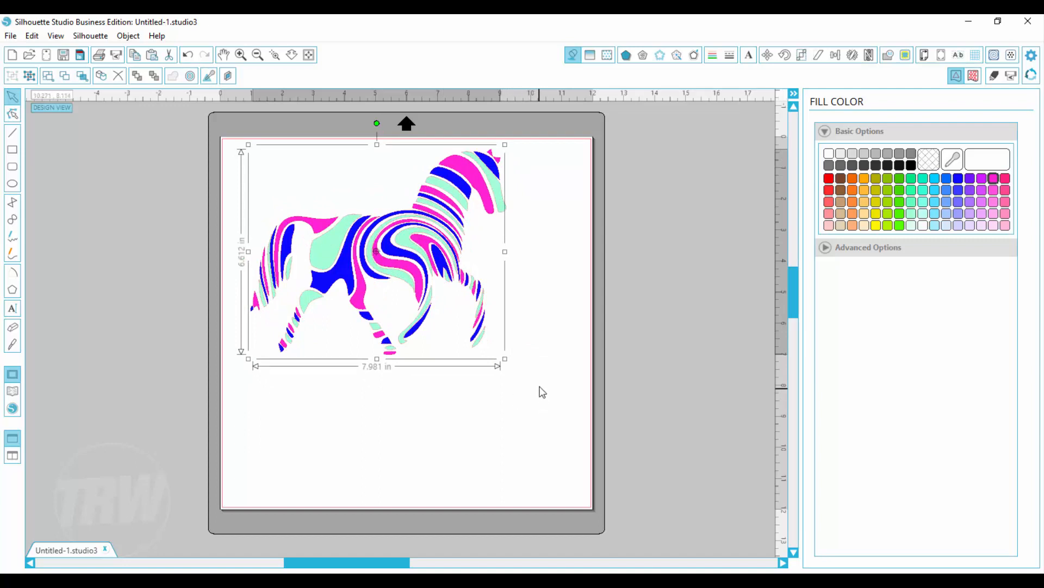